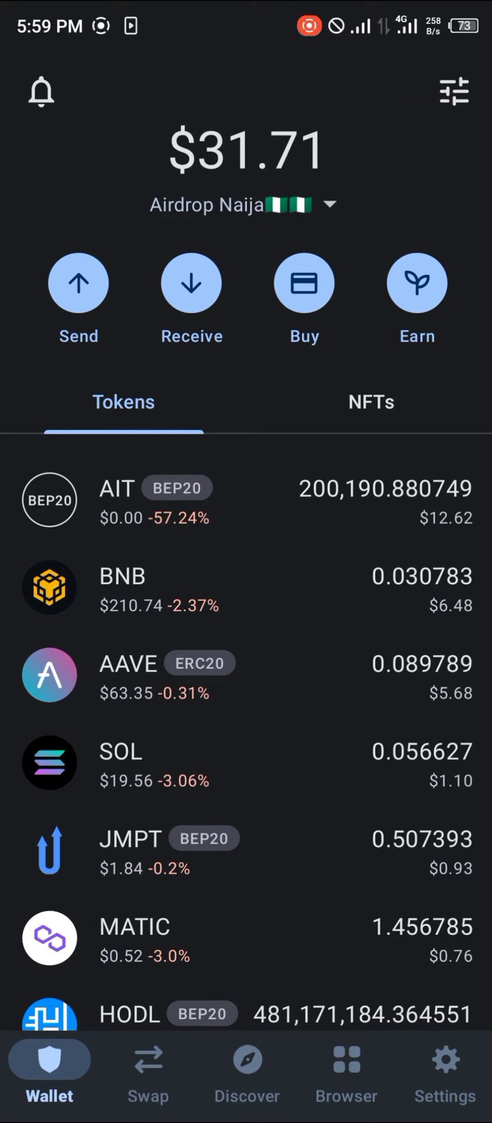
Step: Open the token management list from the Wallet home screen
click(454, 91)
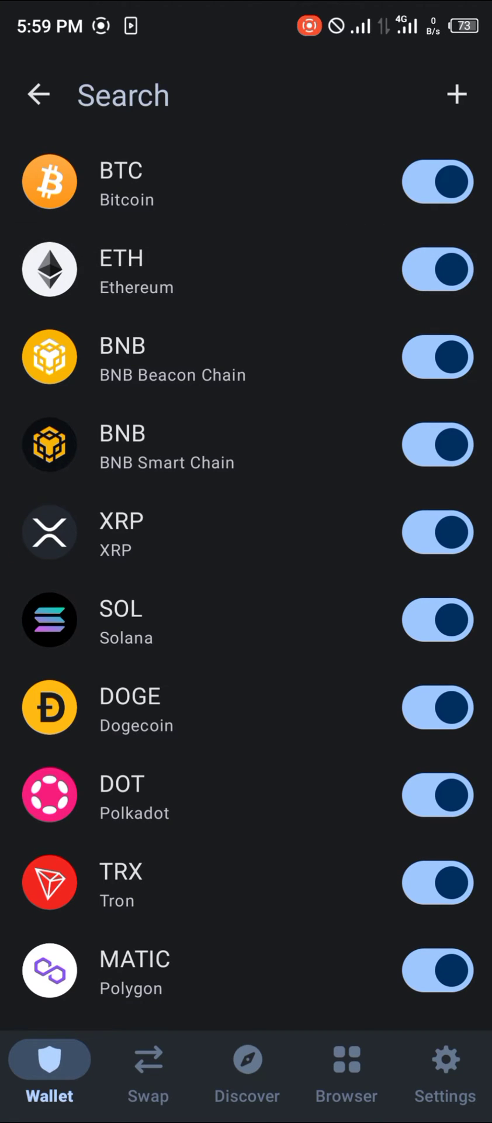
Step: Toggle Ethereum (ETH) off and back on so it stays enabled
click(437, 269)
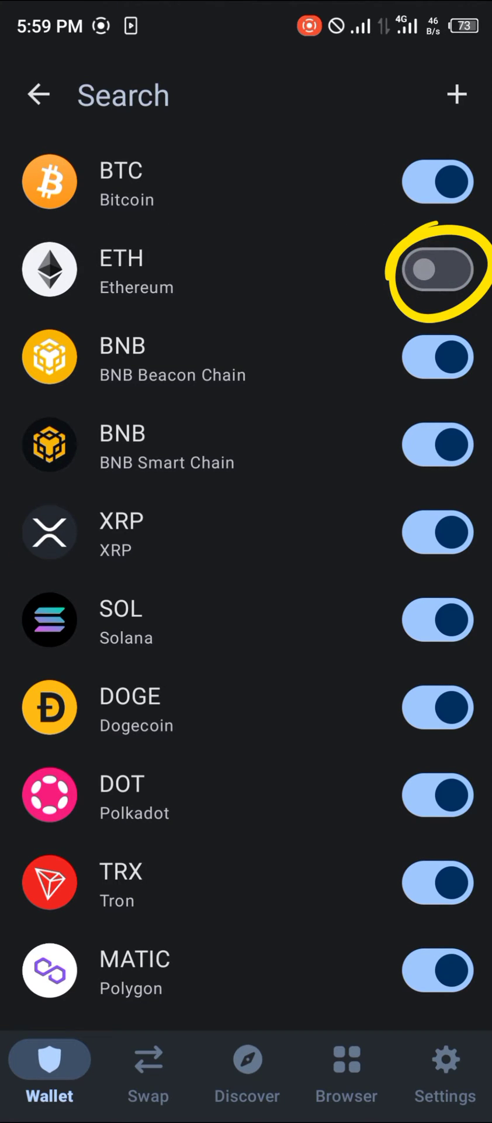
click(438, 269)
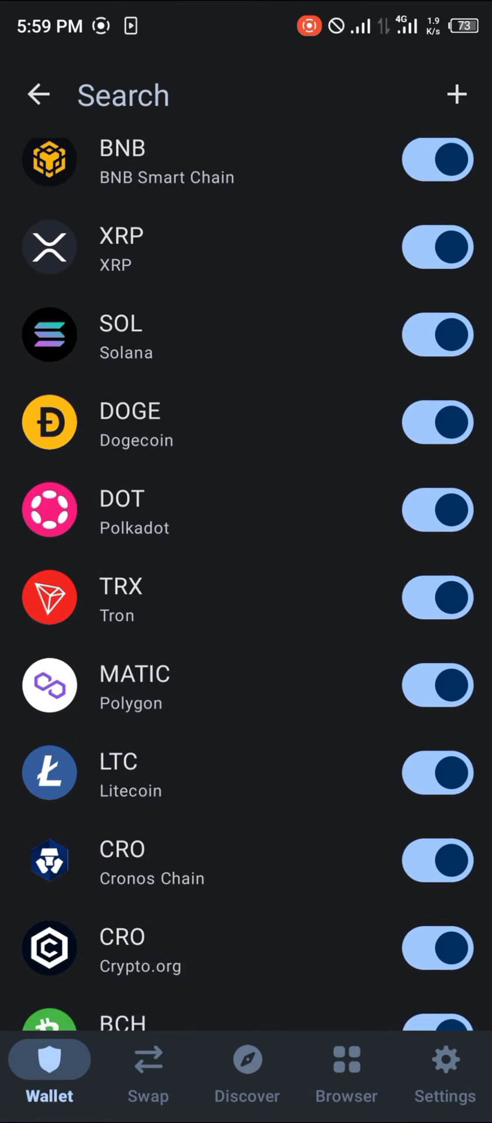
Step: Search the token list for 'erc' to show matching ERC20 tokens
click(215, 94)
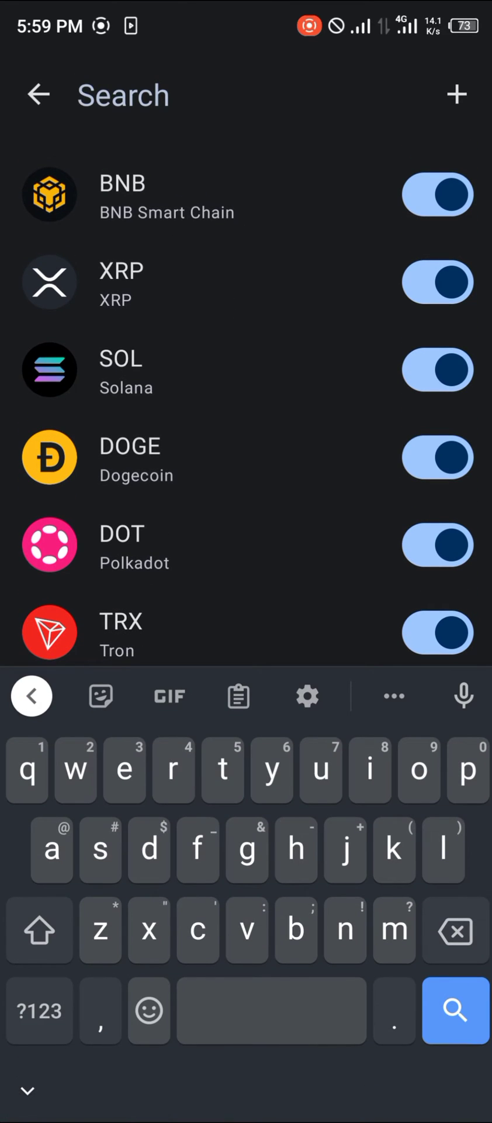
text(erc)
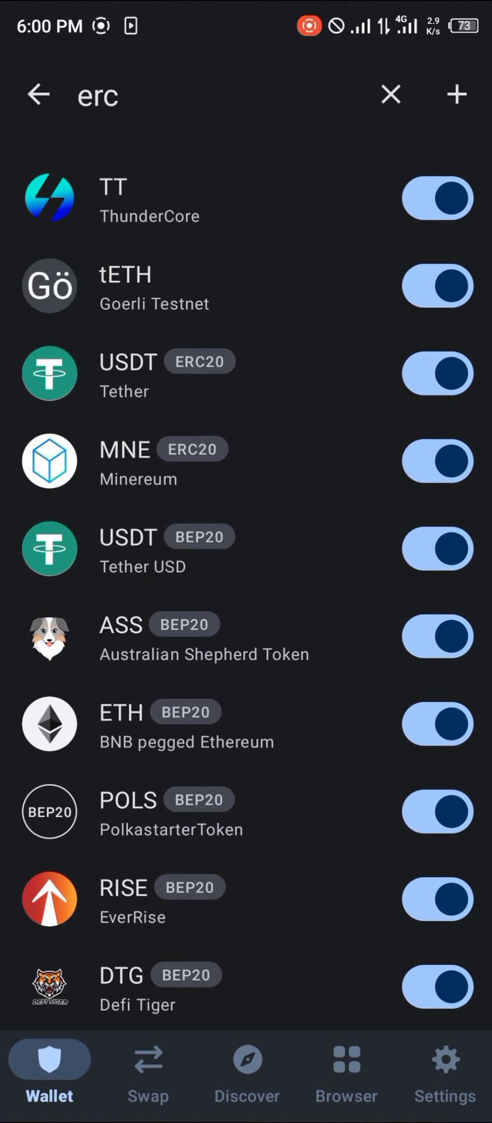
Step: Toggle USDT ERC20 Tether off and back on, then switch Minereum (MNE) off
click(438, 435)
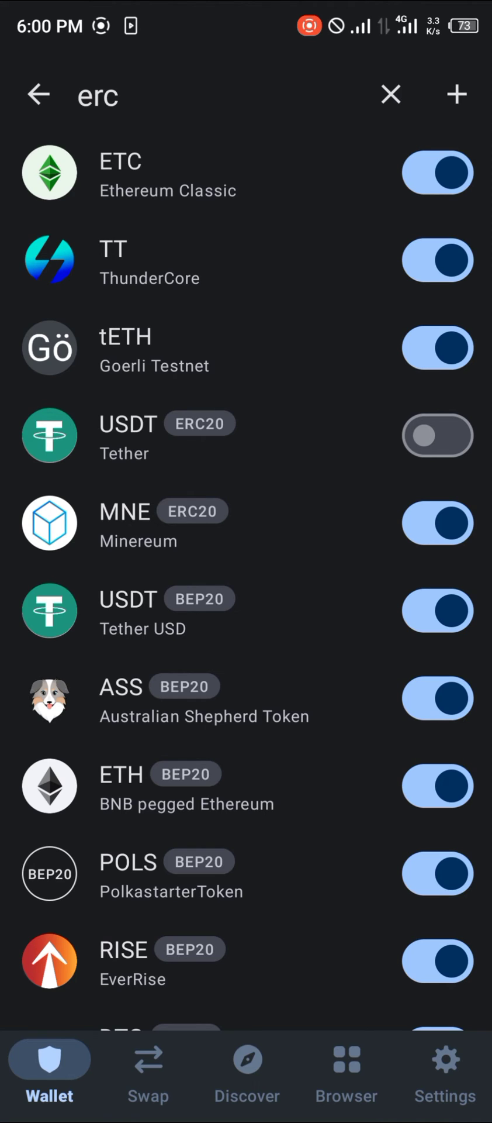
click(438, 435)
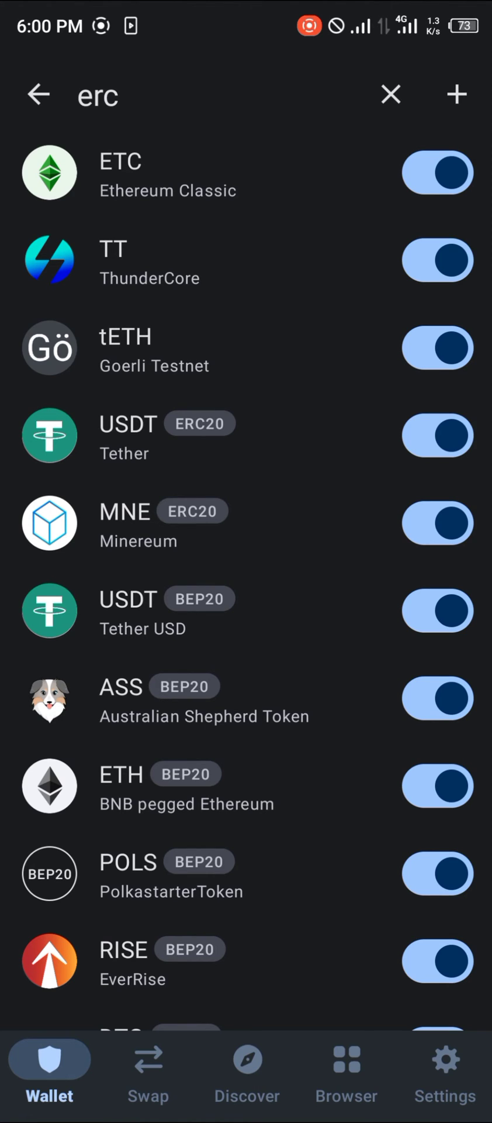
click(437, 522)
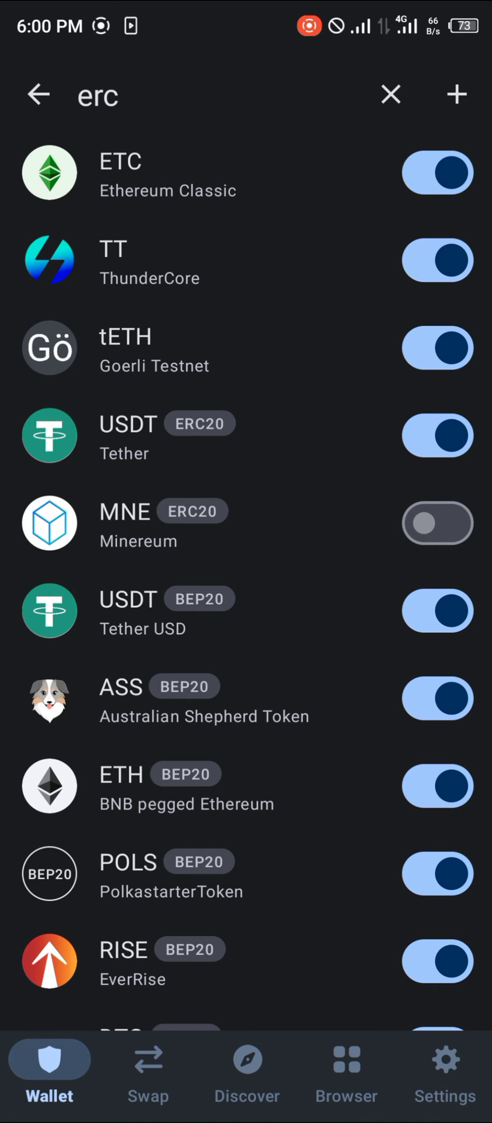
Step: Scroll down the 'erc' results and switch Minereum (MNE) back on
scroll(down, 3)
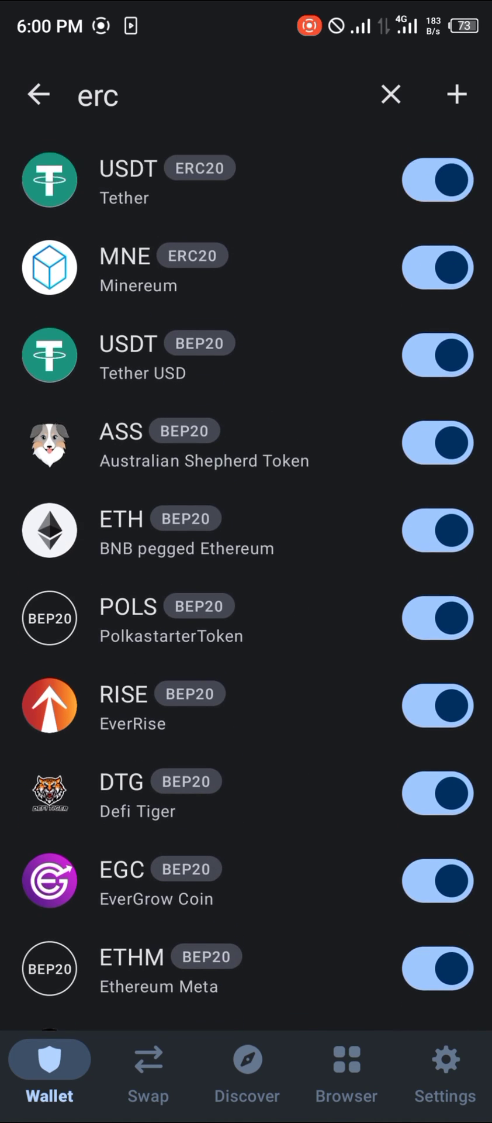
scroll(down, 3)
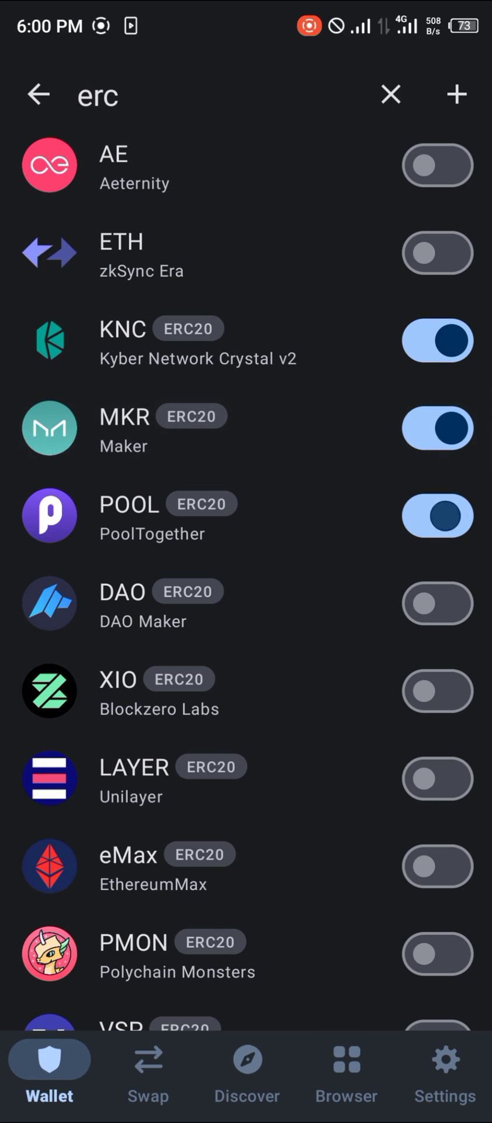
click(437, 514)
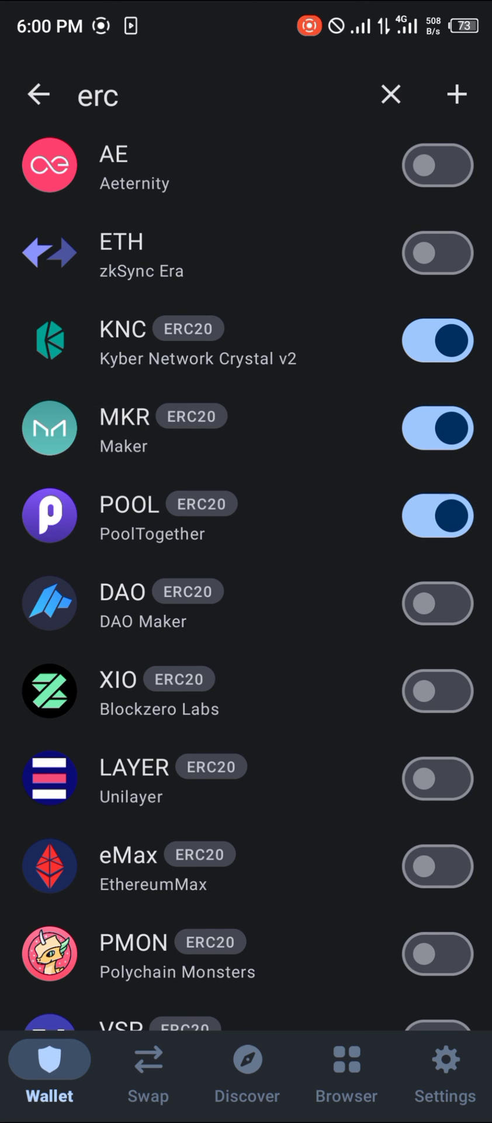